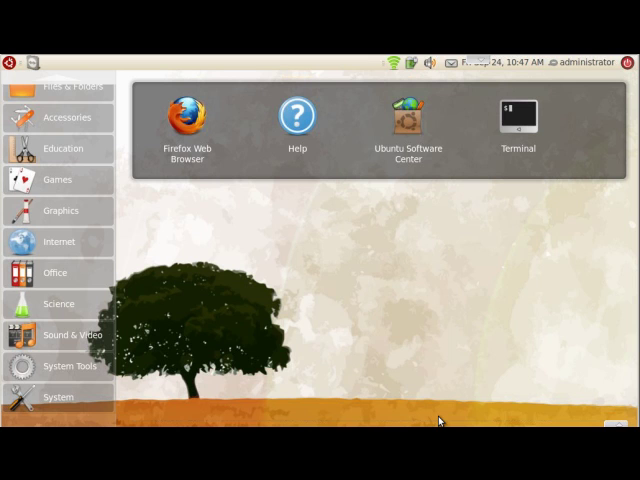
{"action": "mouse_move", "coordinate": [328, 390]}
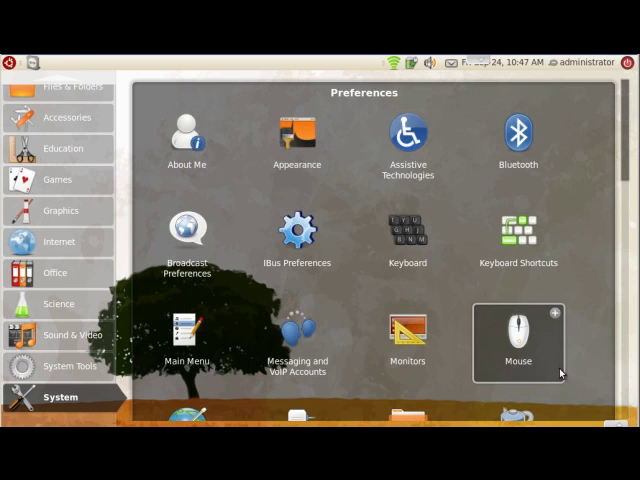
Scroll down the launcher's System settings to reach Administration and Printing
{"action": "scroll", "scroll_direction": "down", "scroll_amount": 3}
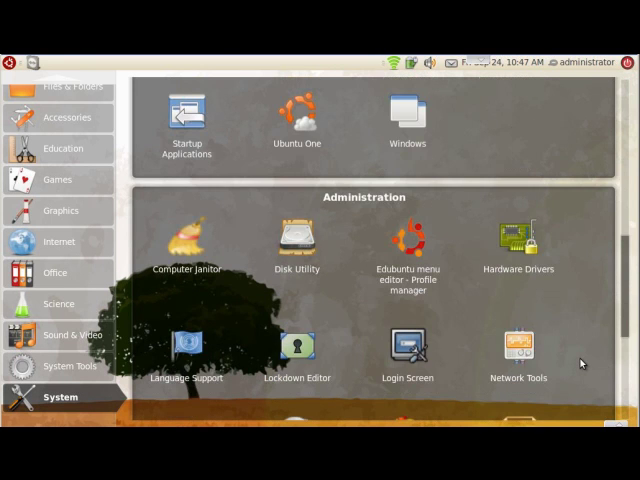
{"action": "scroll", "scroll_direction": "down", "scroll_amount": 3}
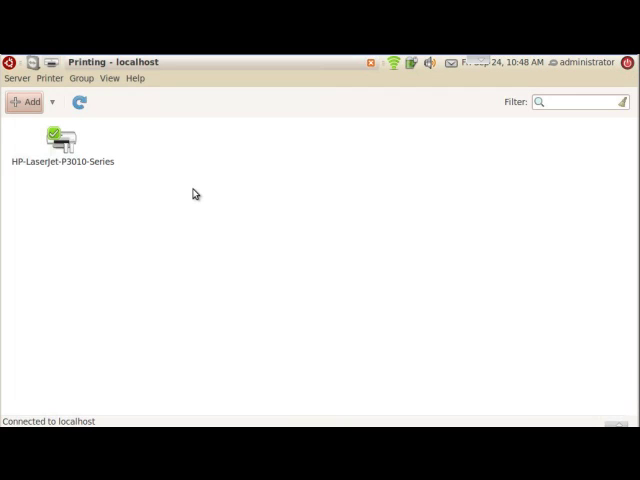
{"action": "mouse_move", "coordinate": [78, 163]}
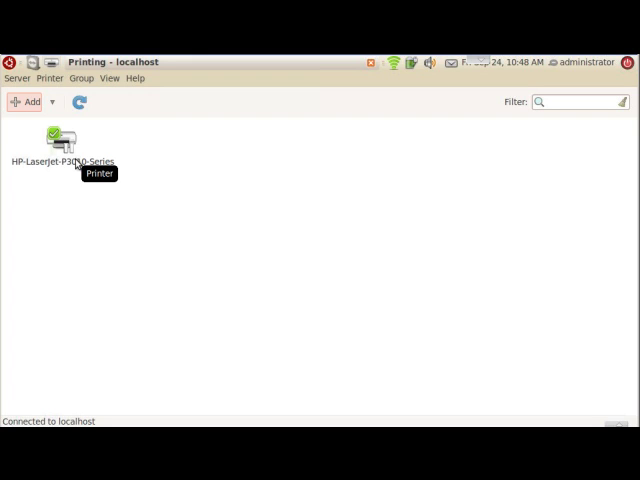
{"action": "mouse_move", "coordinate": [180, 176]}
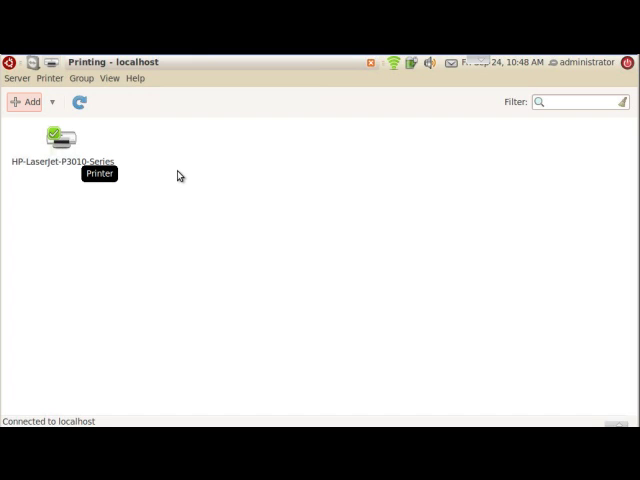
{"action": "mouse_move", "coordinate": [146, 163]}
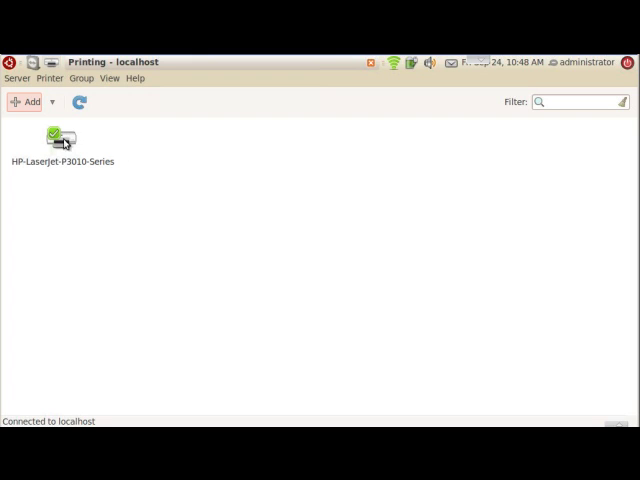
{"action": "mouse_move", "coordinate": [88, 162]}
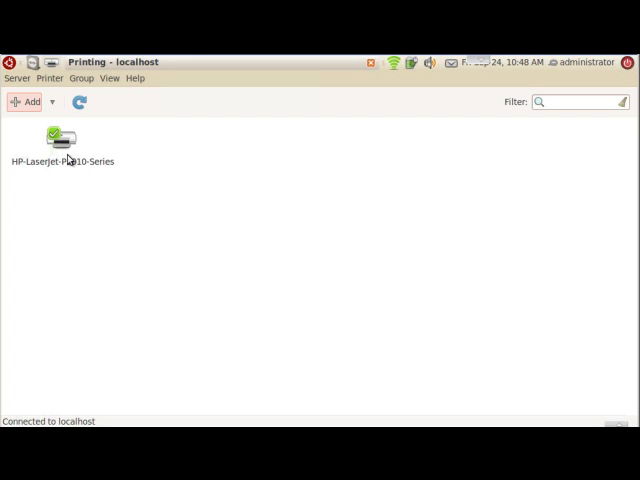
{"action": "mouse_move", "coordinate": [68, 162]}
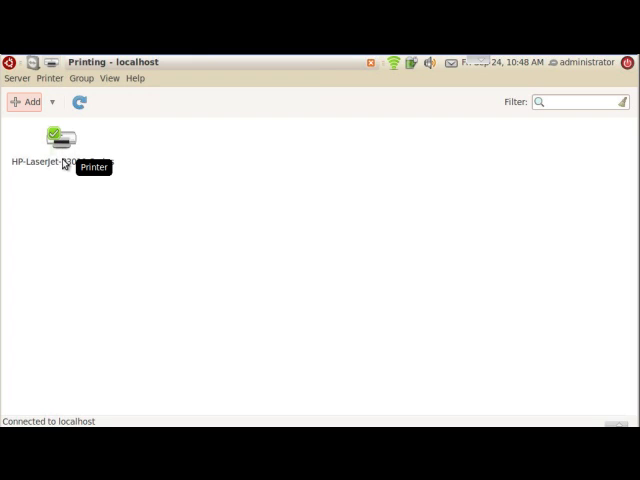
Rename the HP LaserJet P3010 printer to StudyHall-1400-North
{"action": "right_click", "coordinate": [60, 138]}
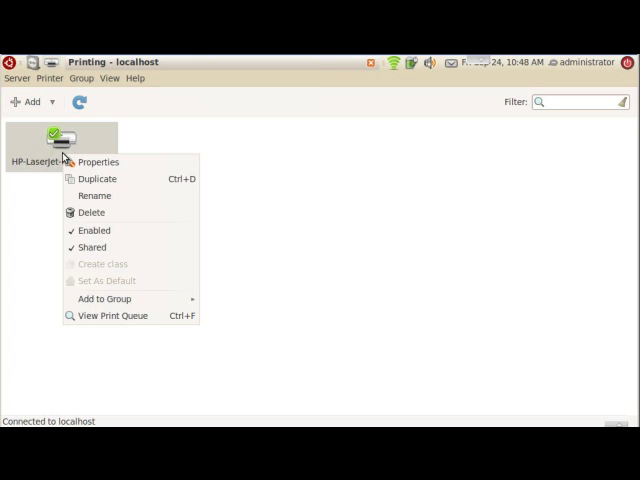
{"action": "left_click", "coordinate": [94, 195]}
{"action": "type", "text": "S"}
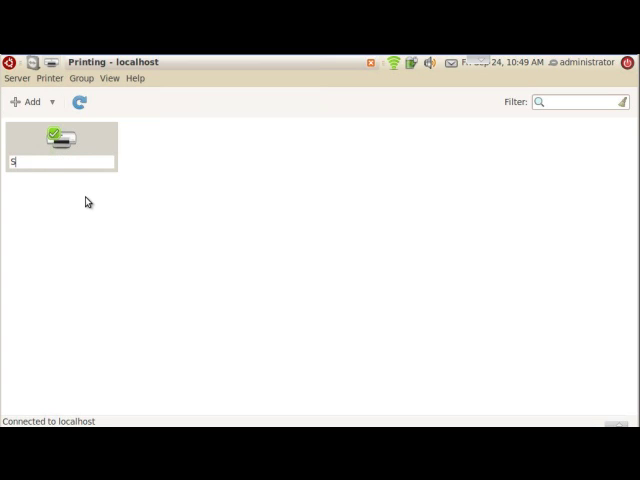
{"action": "type", "text": "tudyH"}
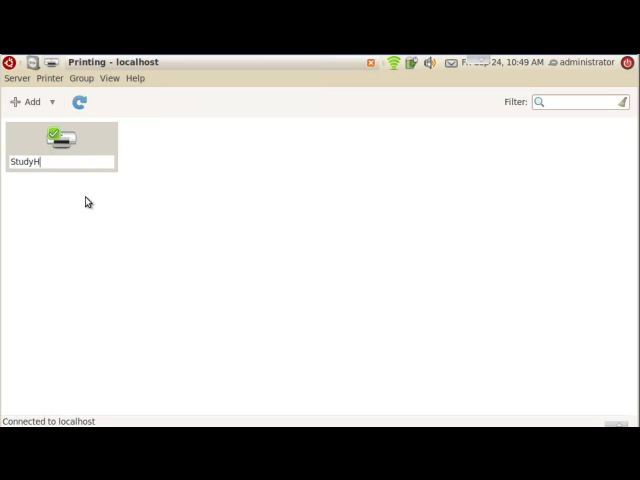
{"action": "type", "text": "all-"}
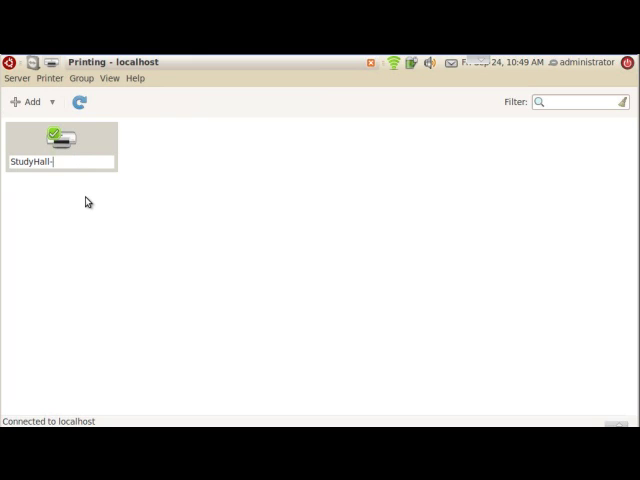
{"action": "type", "text": "1400-North"}
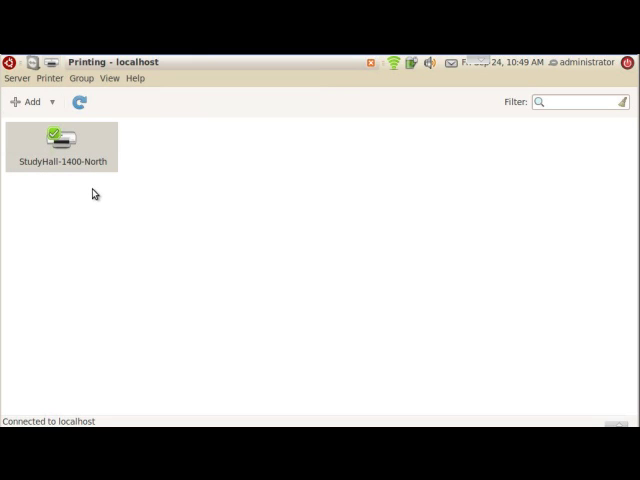
{"action": "left_click", "coordinate": [55, 102]}
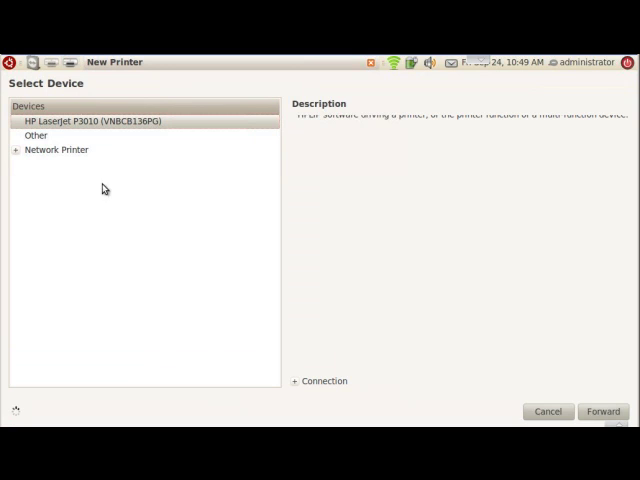
{"action": "mouse_move", "coordinate": [168, 127]}
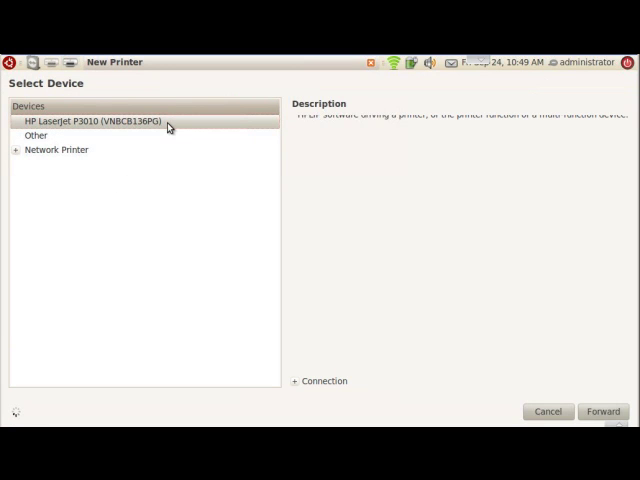
{"action": "mouse_move", "coordinate": [245, 246]}
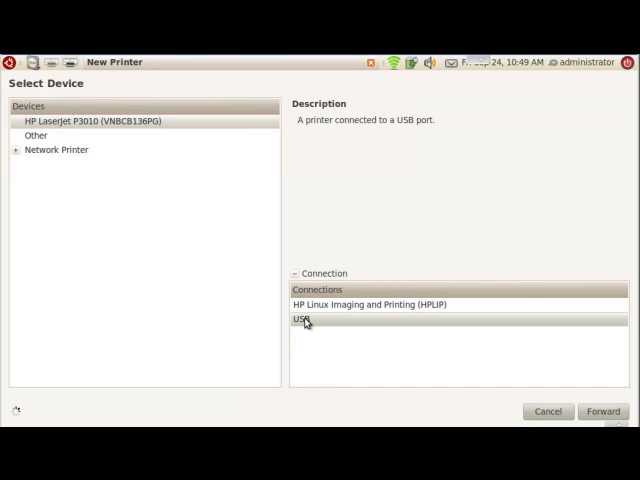
{"action": "mouse_move", "coordinate": [360, 305]}
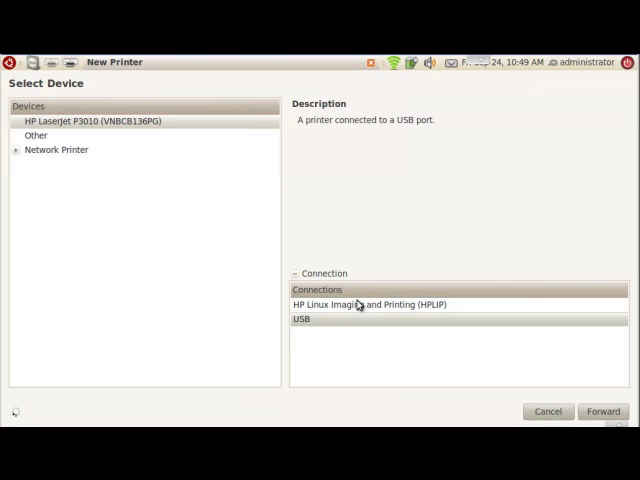
{"action": "mouse_move", "coordinate": [410, 308]}
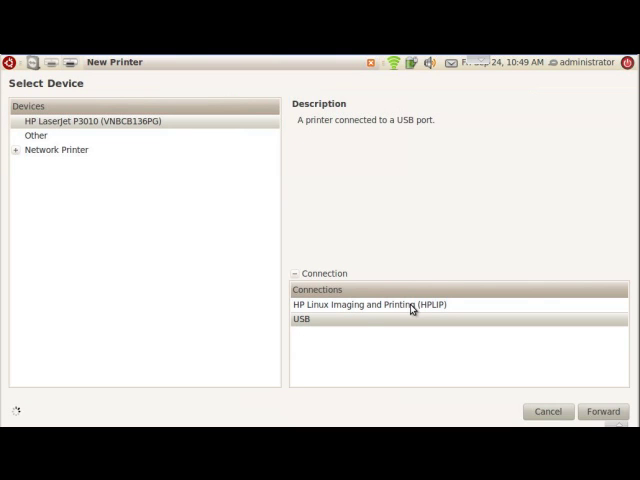
{"action": "mouse_move", "coordinate": [355, 324]}
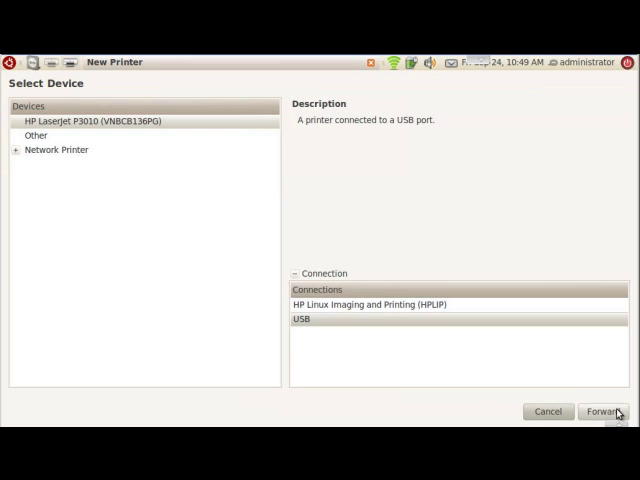
Proceed with the USB-connected HP LaserJet P3010 to its Installable Options page
{"action": "left_click", "coordinate": [603, 411]}
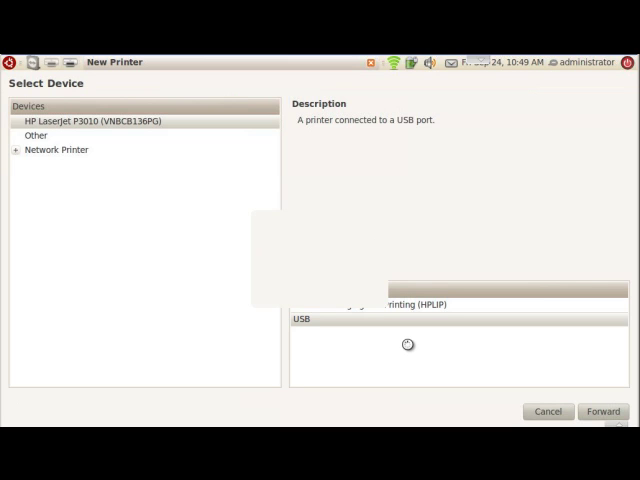
{"action": "left_click", "coordinate": [603, 411]}
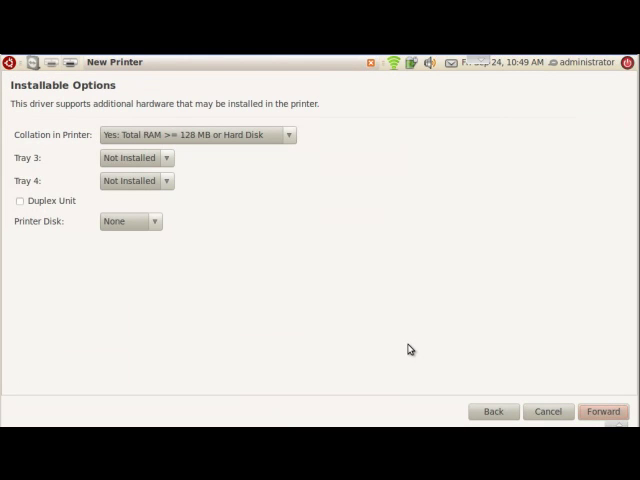
{"action": "mouse_move", "coordinate": [344, 302]}
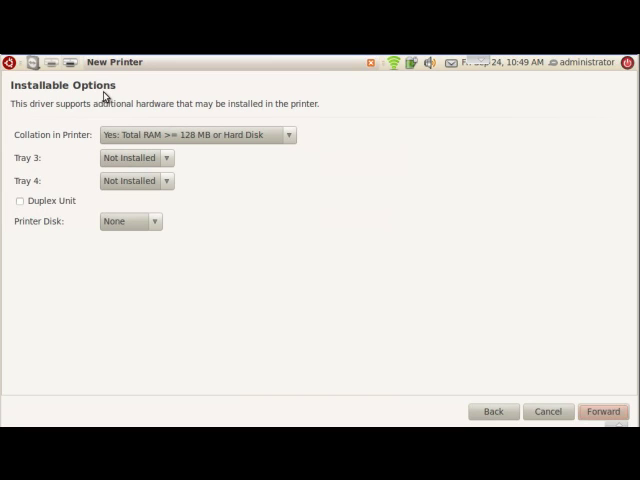
Mark the Duplex Unit as installed and continue to Describe Printer
{"action": "left_click", "coordinate": [20, 200]}
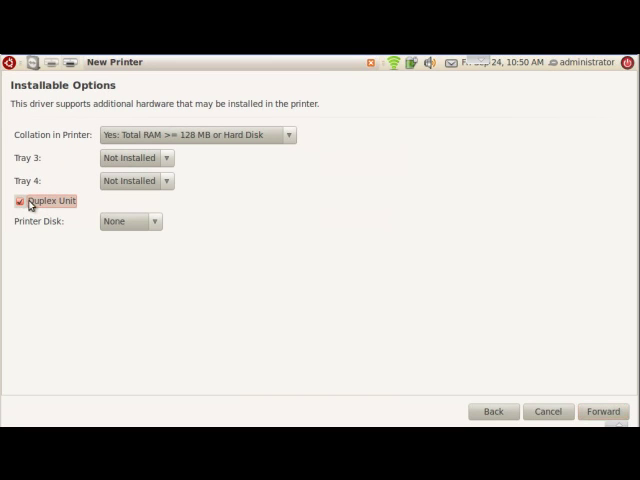
{"action": "left_click", "coordinate": [21, 201]}
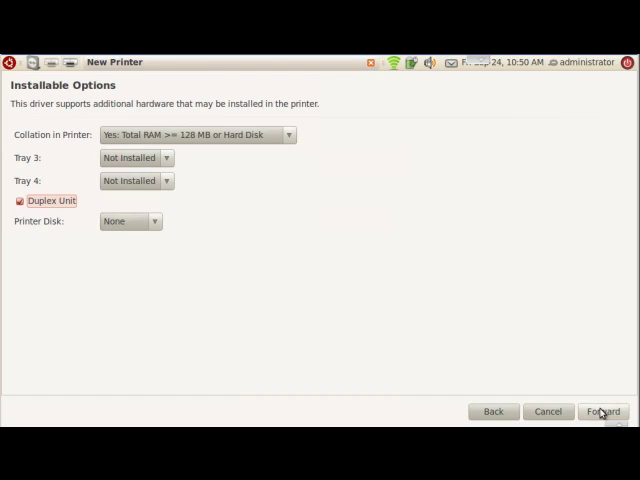
{"action": "left_click", "coordinate": [602, 411]}
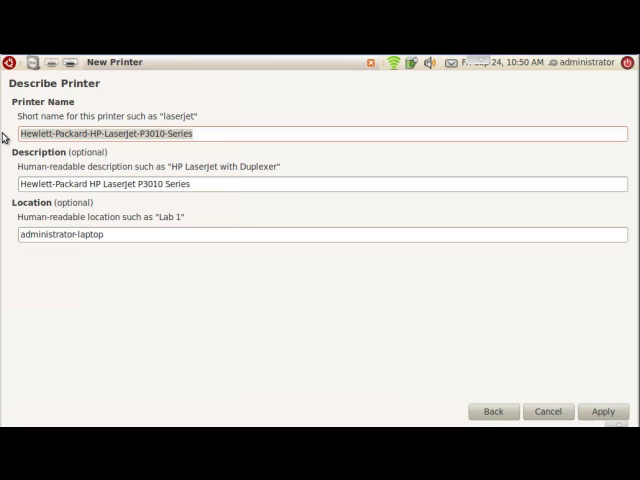
Name the new duplex printer 'Helpdesk' and apply to create it
{"action": "type", "text": "Helpdesk"}
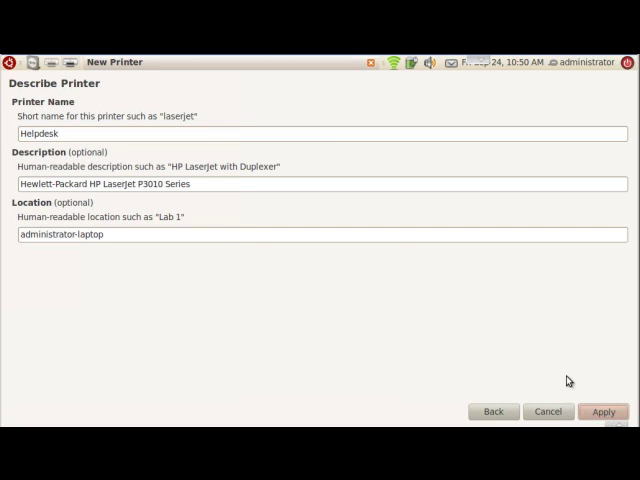
{"action": "left_click", "coordinate": [603, 411]}
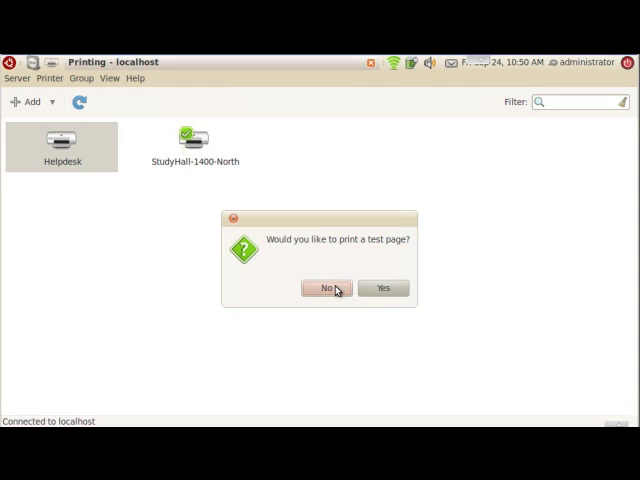
Decline printing a test page for Helpdesk
{"action": "left_click", "coordinate": [326, 288]}
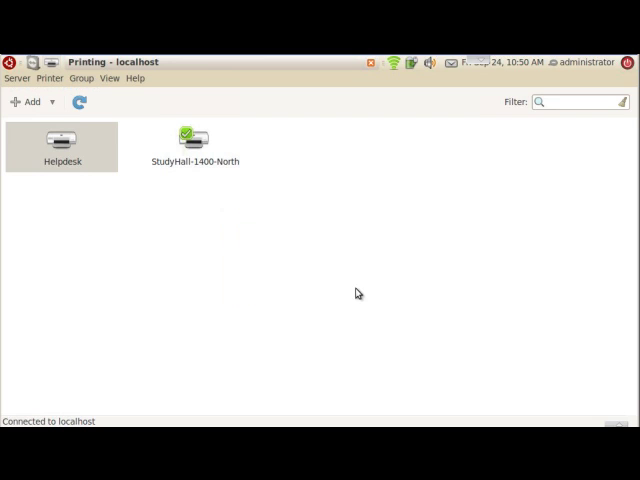
{"action": "mouse_move", "coordinate": [180, 160]}
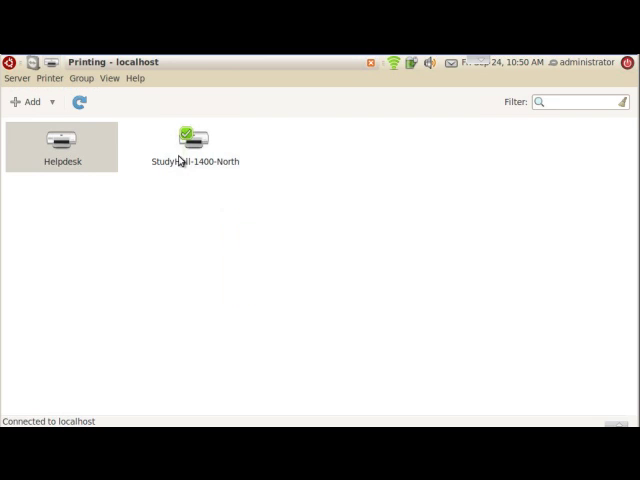
{"action": "mouse_move", "coordinate": [177, 154]}
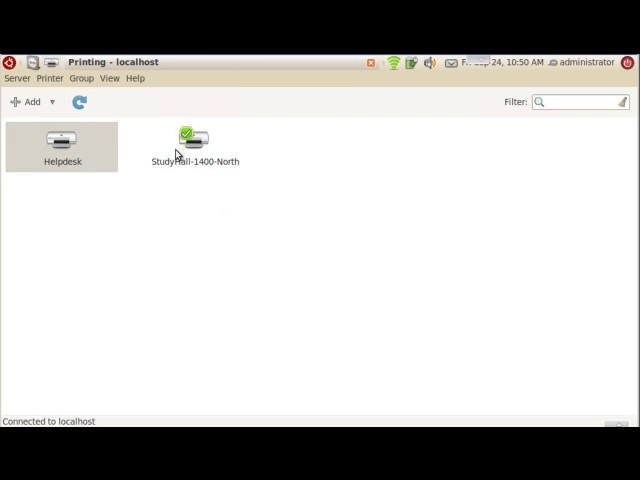
{"action": "mouse_move", "coordinate": [82, 142]}
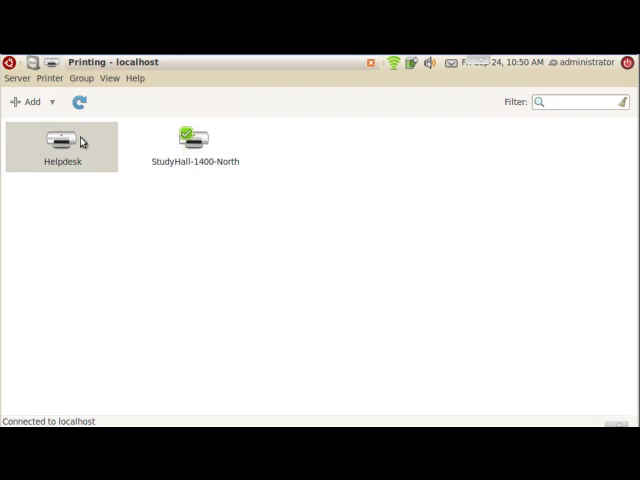
{"action": "mouse_move", "coordinate": [124, 177]}
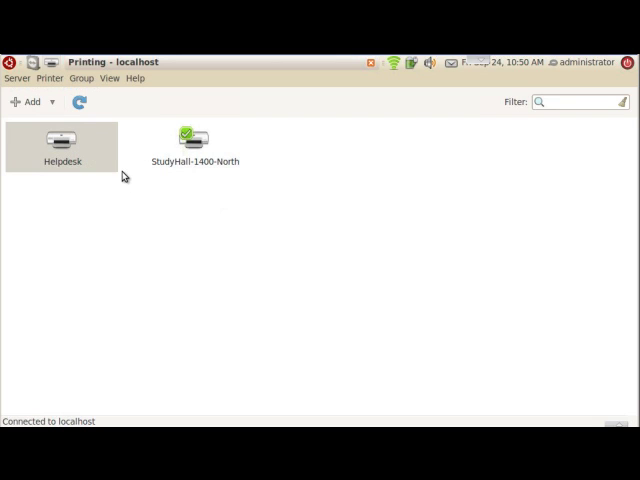
{"action": "mouse_move", "coordinate": [178, 175]}
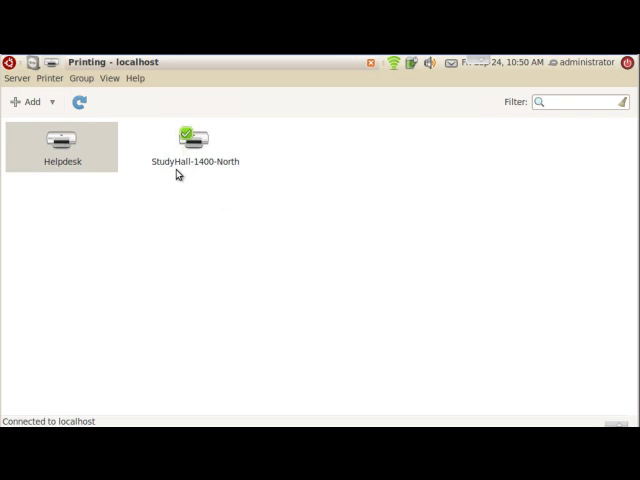
{"action": "mouse_move", "coordinate": [116, 181]}
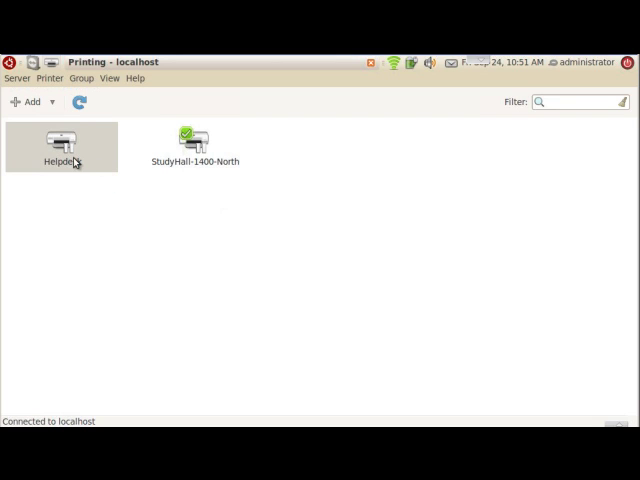
{"action": "mouse_move", "coordinate": [190, 150]}
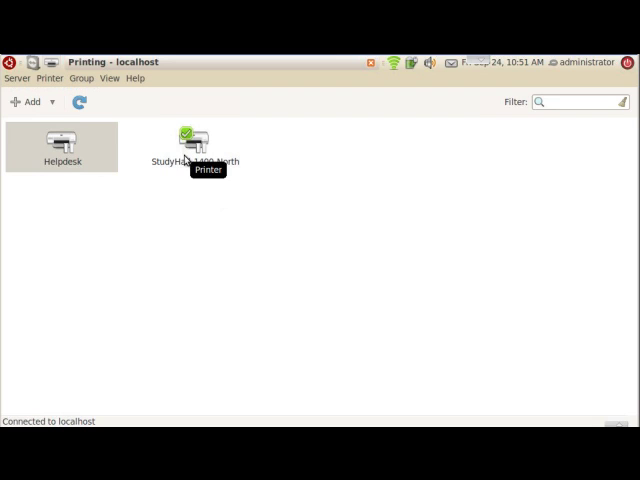
{"action": "mouse_move", "coordinate": [123, 164]}
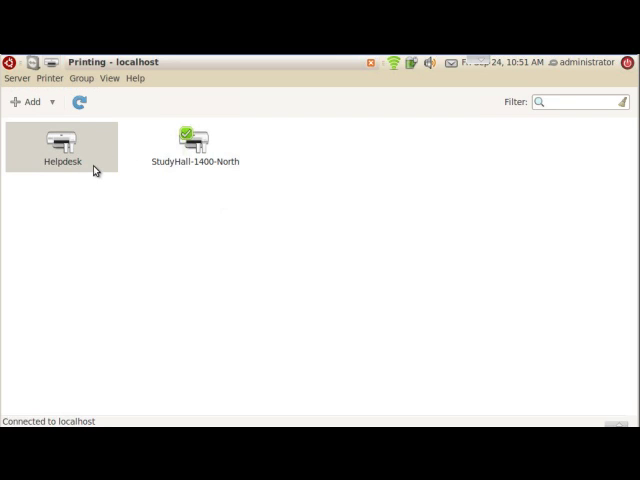
{"action": "mouse_move", "coordinate": [90, 160]}
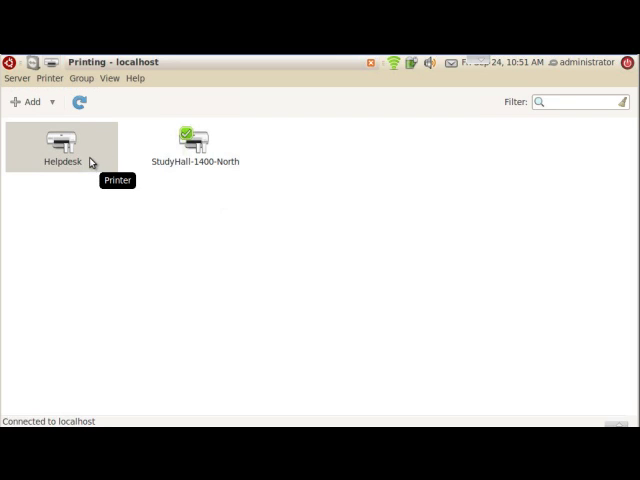
{"action": "mouse_move", "coordinate": [85, 160]}
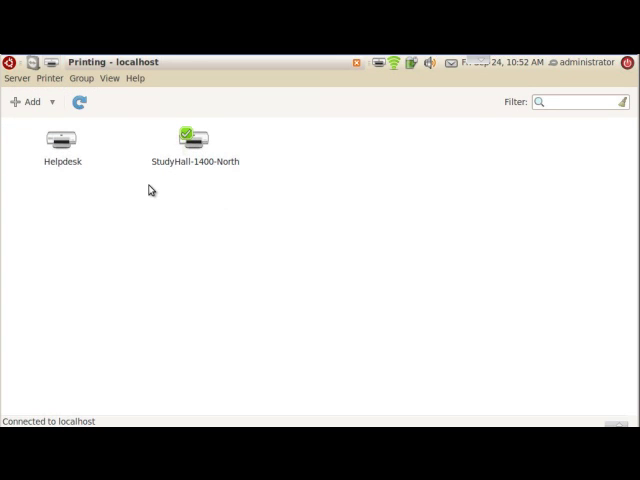
{"action": "mouse_move", "coordinate": [65, 145]}
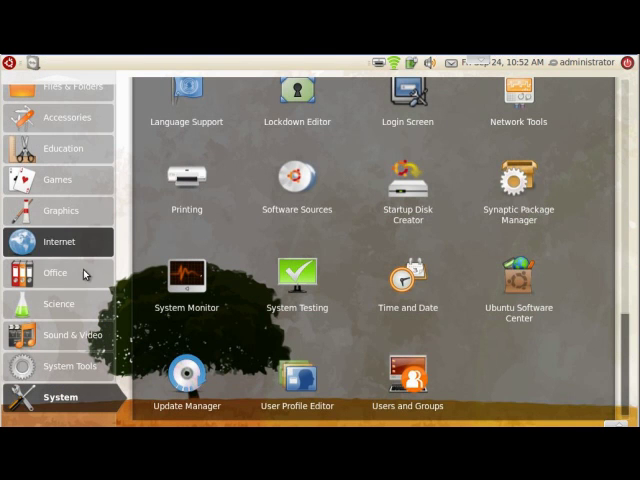
Launch OpenOffice.org Word Processor from the launcher's Office category
{"action": "left_click", "coordinate": [56, 273]}
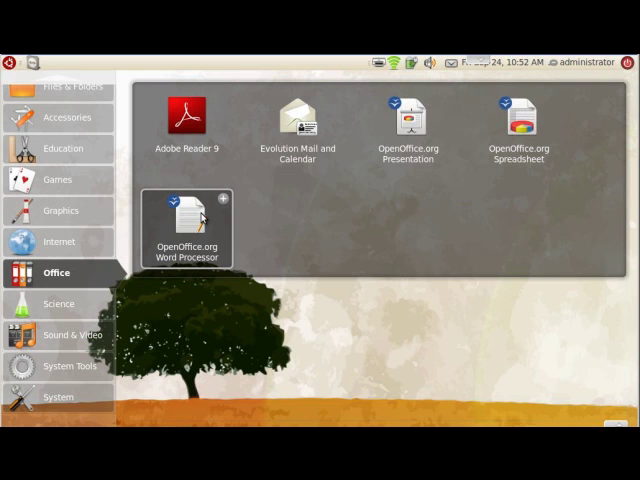
{"action": "double_click", "coordinate": [186, 211]}
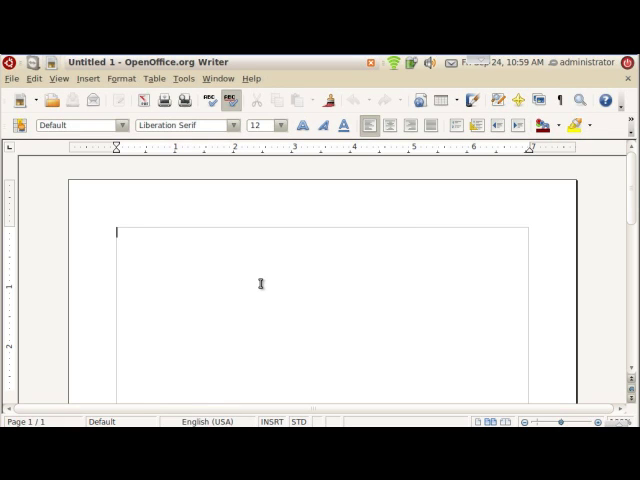
Type 'This is a test' into the blank document and bring up the Print dialog
{"action": "type", "text": "This is"}
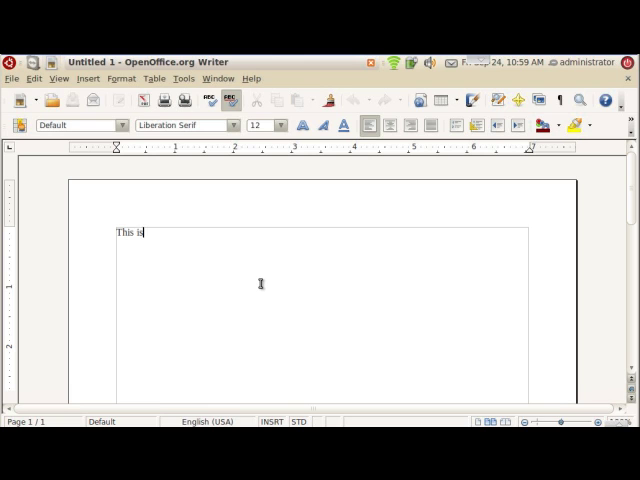
{"action": "type", "text": "a test"}
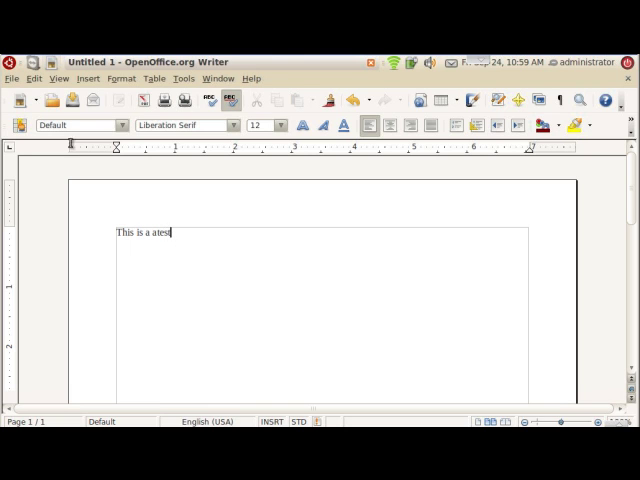
{"action": "left_click", "coordinate": [11, 78]}
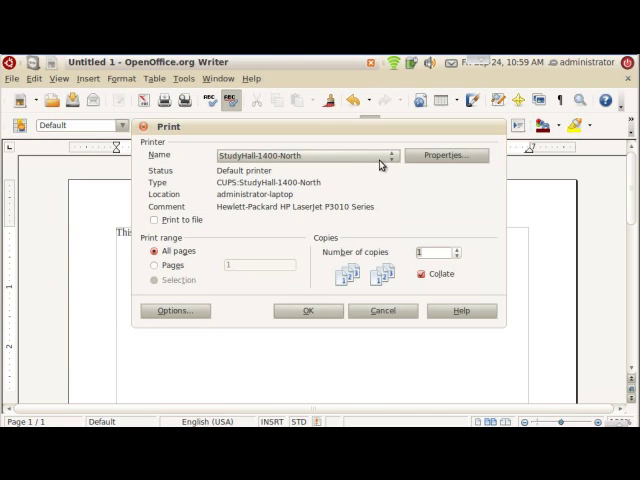
Select Helpdesk as the printer and print the document
{"action": "left_click", "coordinate": [390, 155]}
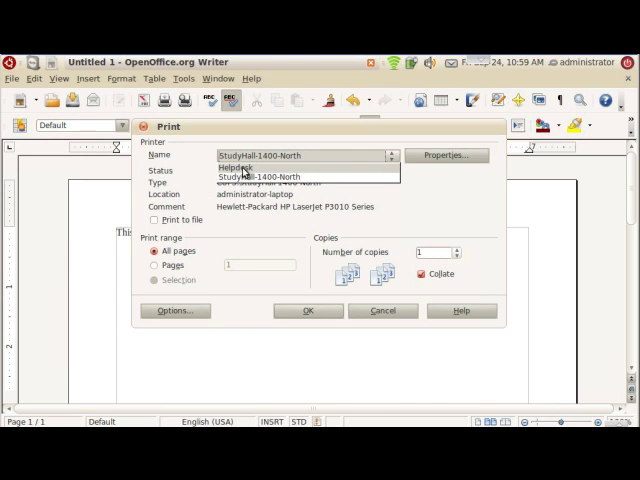
{"action": "left_click", "coordinate": [234, 167]}
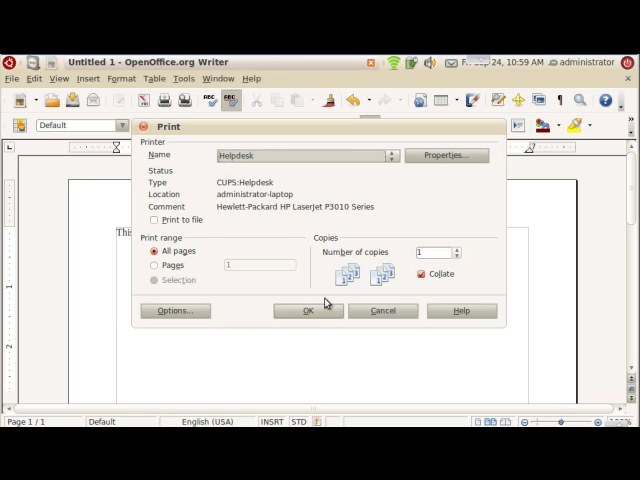
{"action": "left_click", "coordinate": [308, 310]}
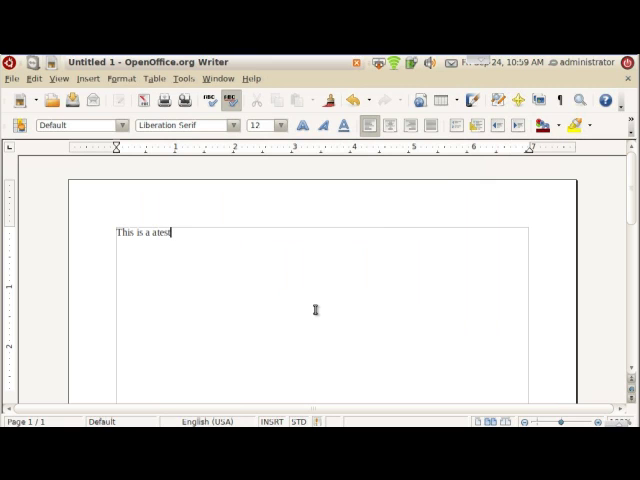